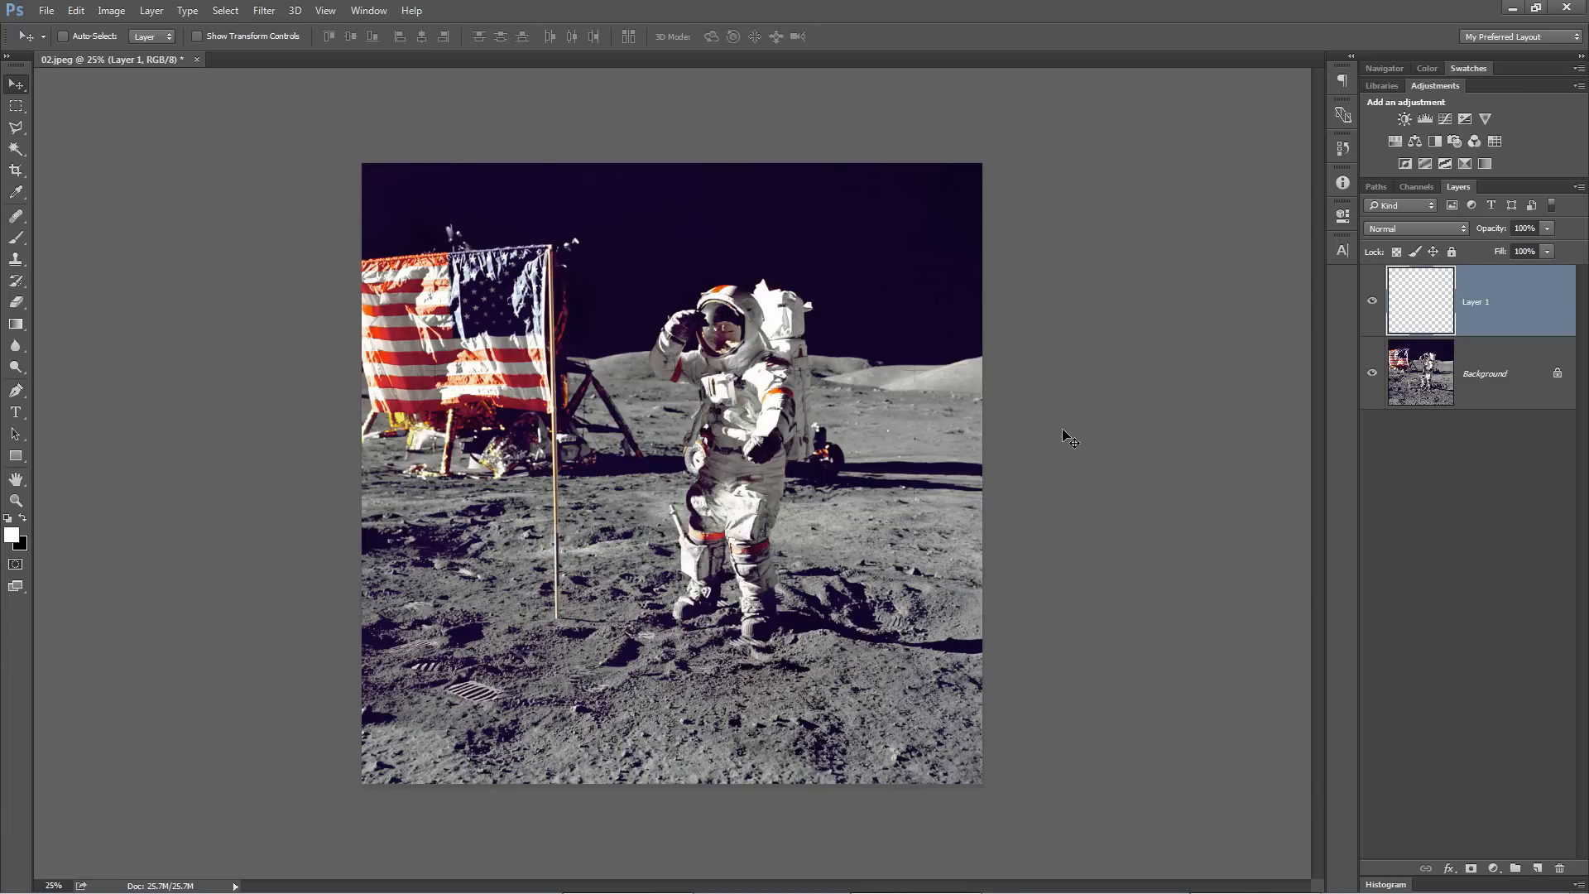
mouse_move(268, 442)
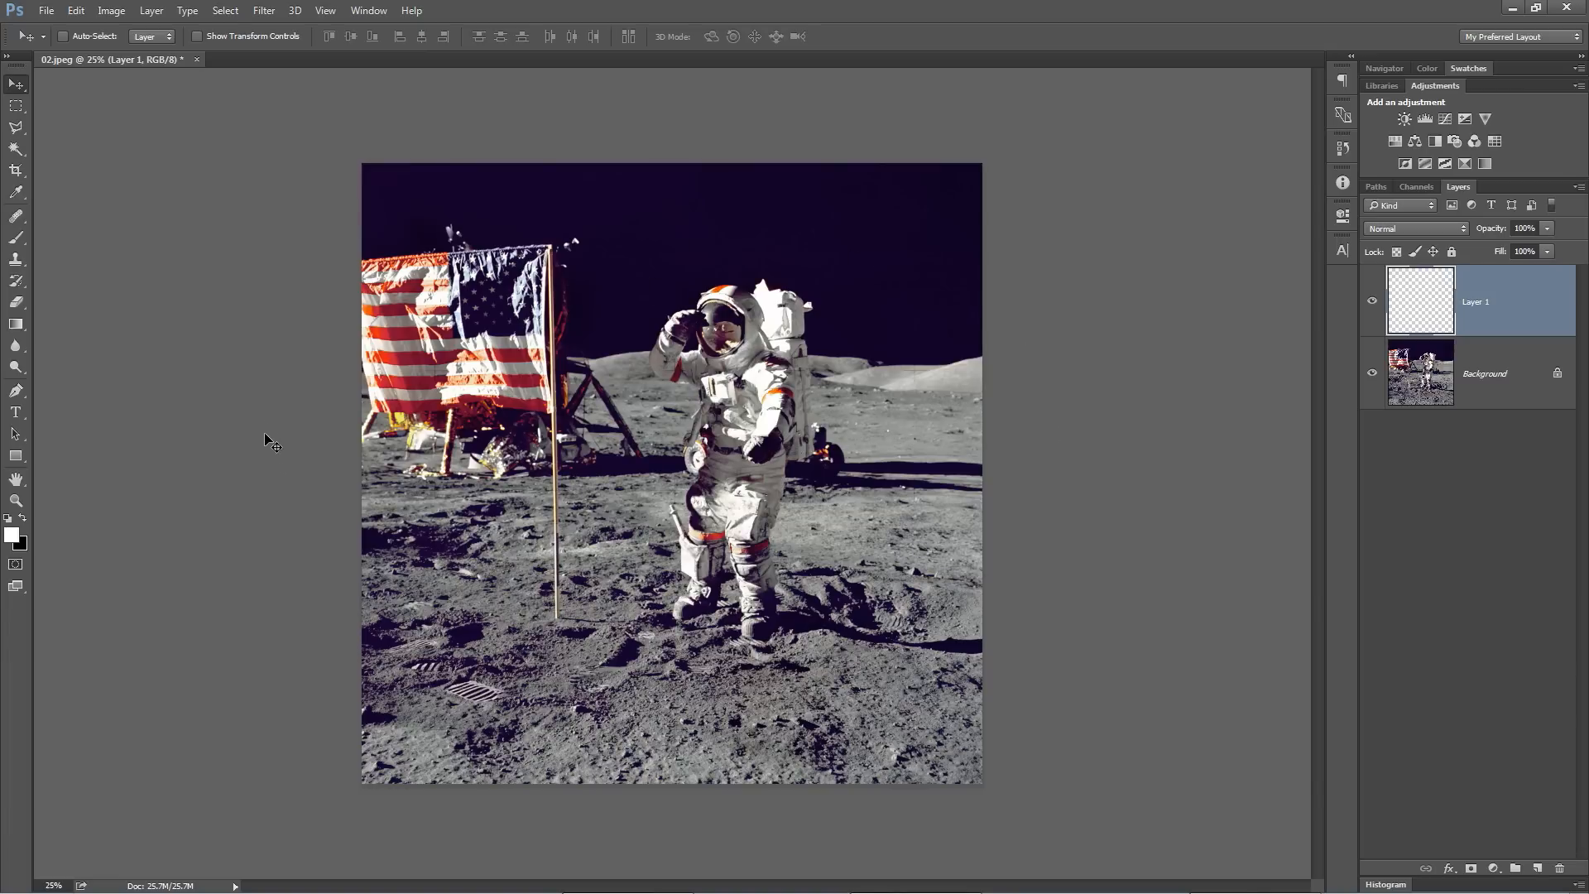
mouse_move(157, 452)
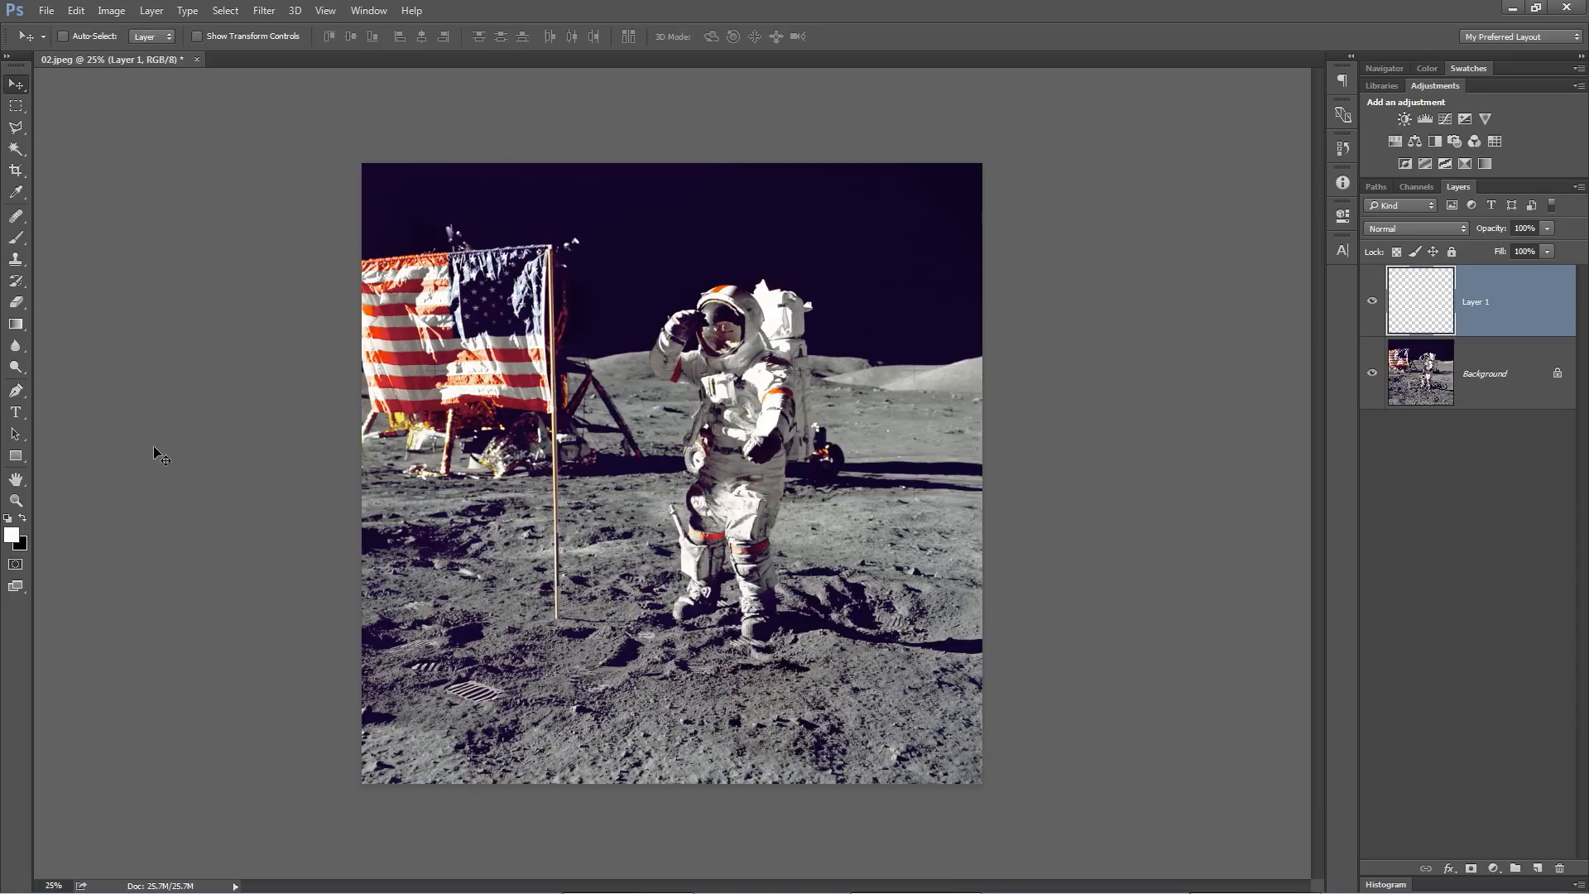
Select the Gradient Tool and view the gradient type options in the Gradient Editor
click(17, 324)
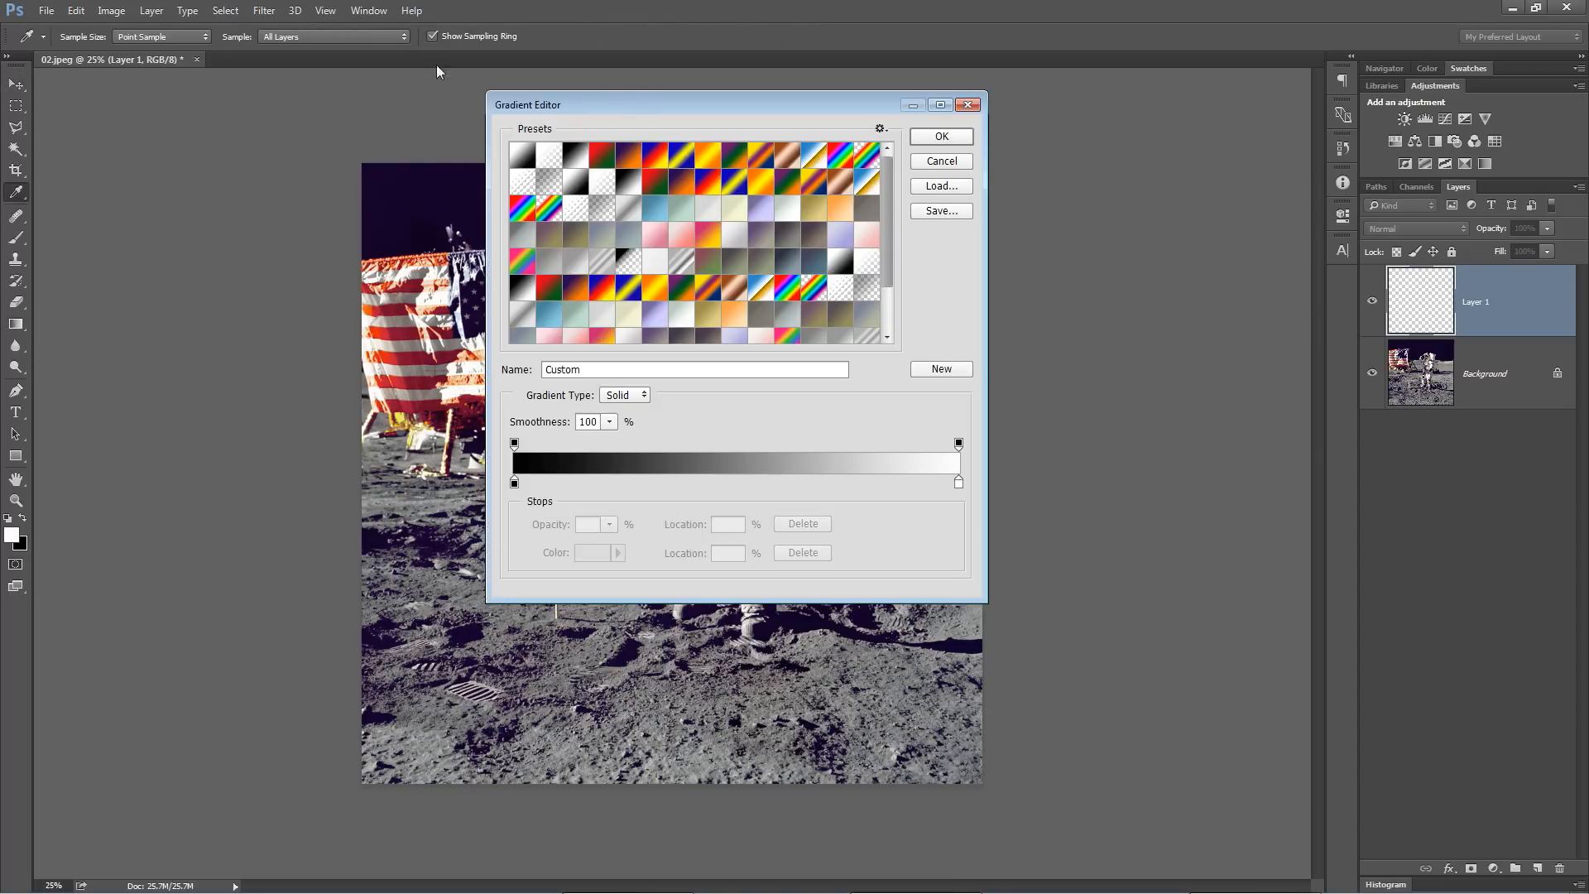
click(624, 396)
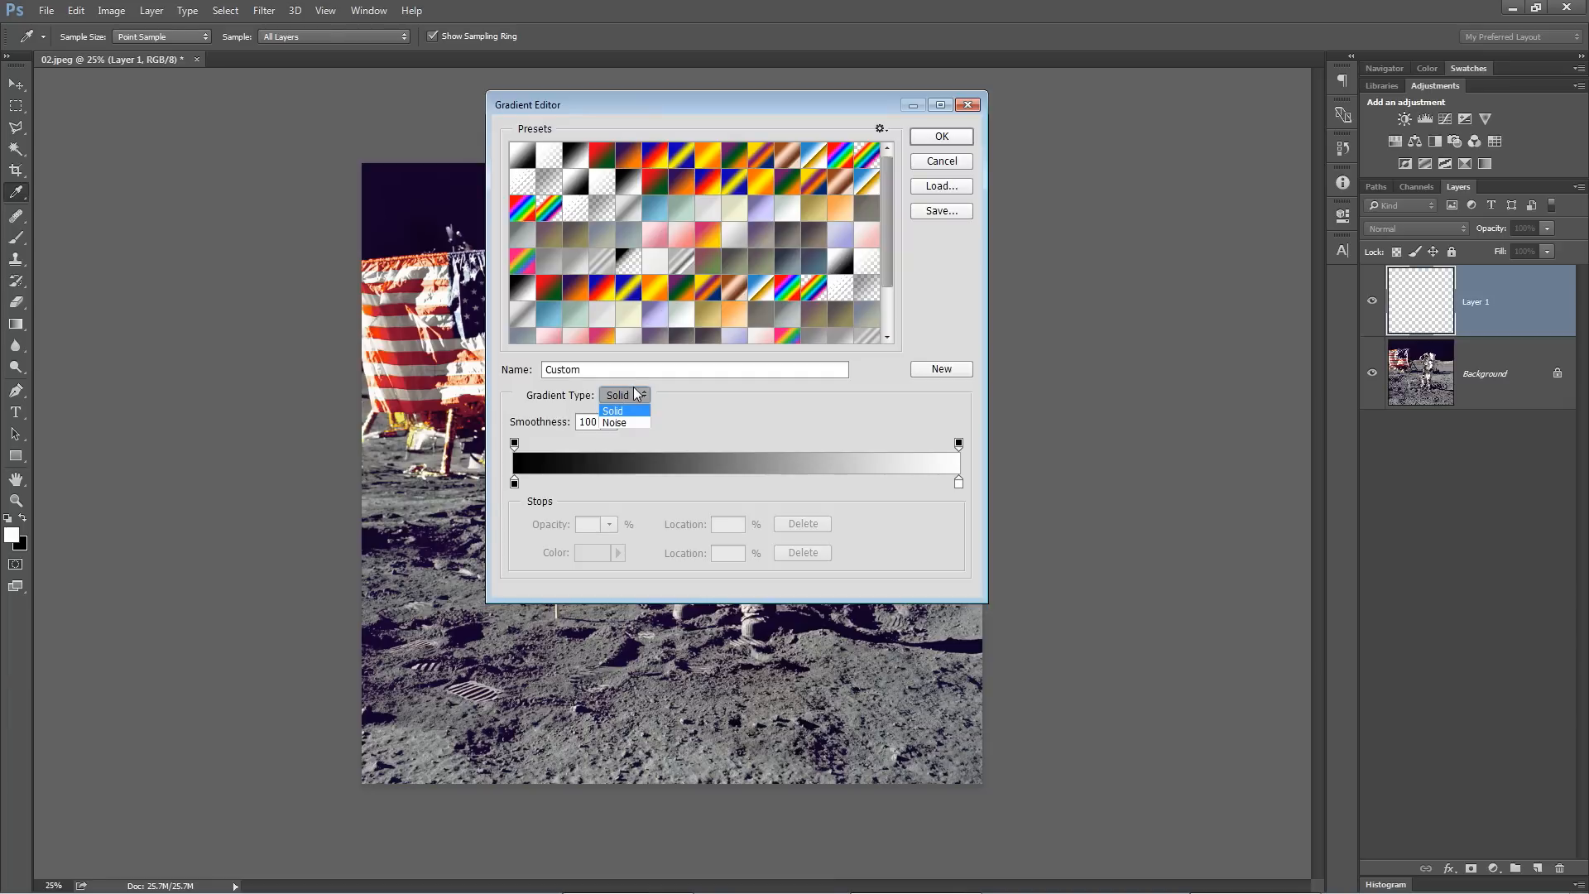
Make a Noise gradient at roughness 55, randomizing until yellow-orange-pink stripes appear, and accept it
click(614, 410)
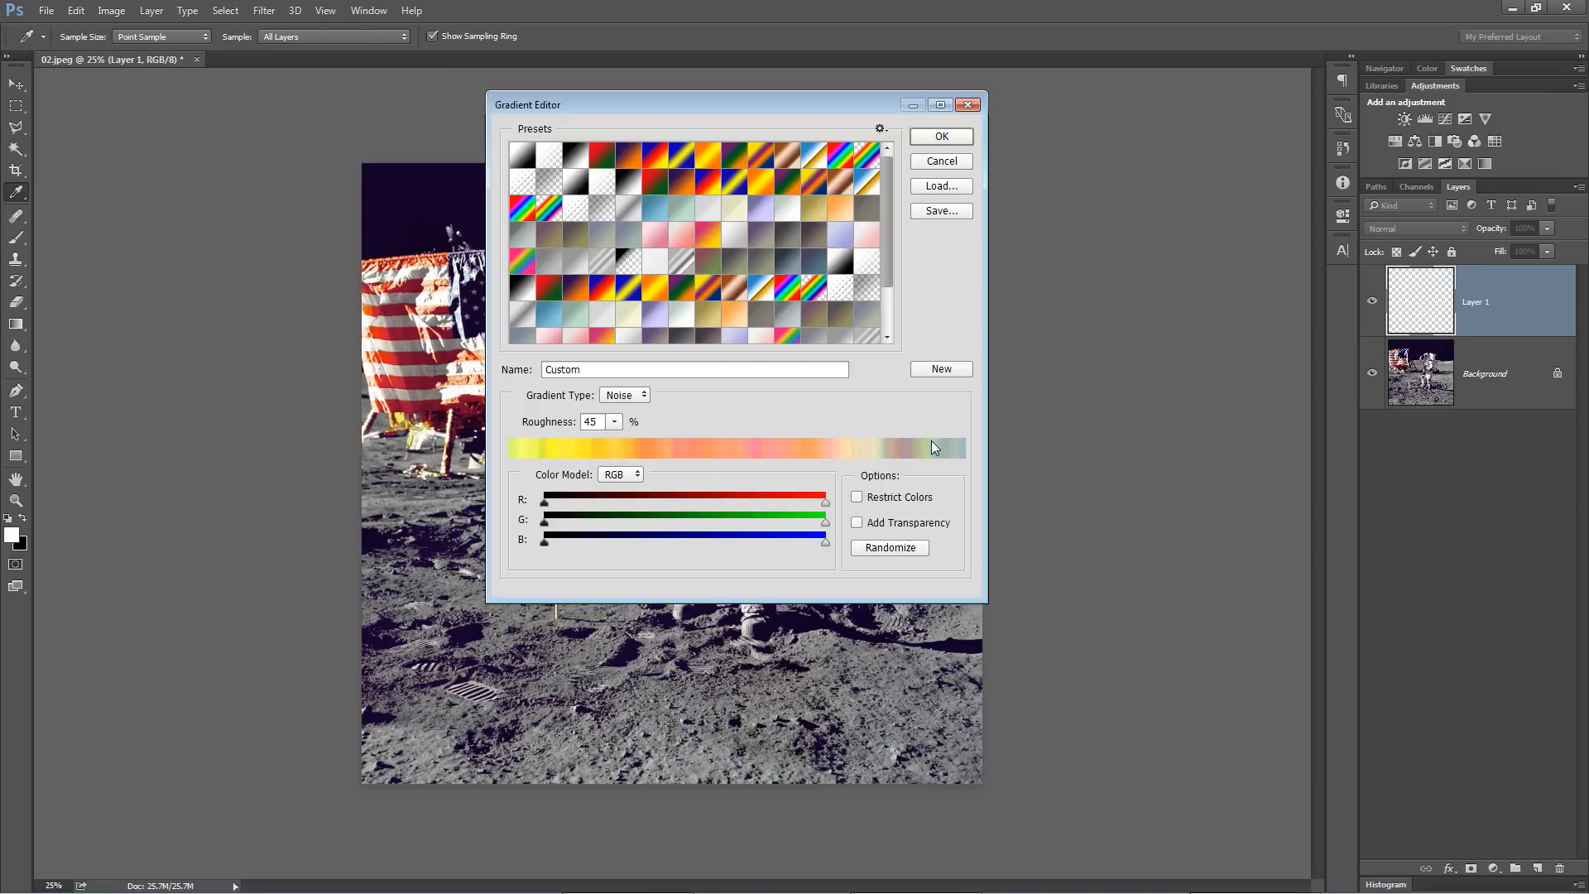
mouse_move(601, 440)
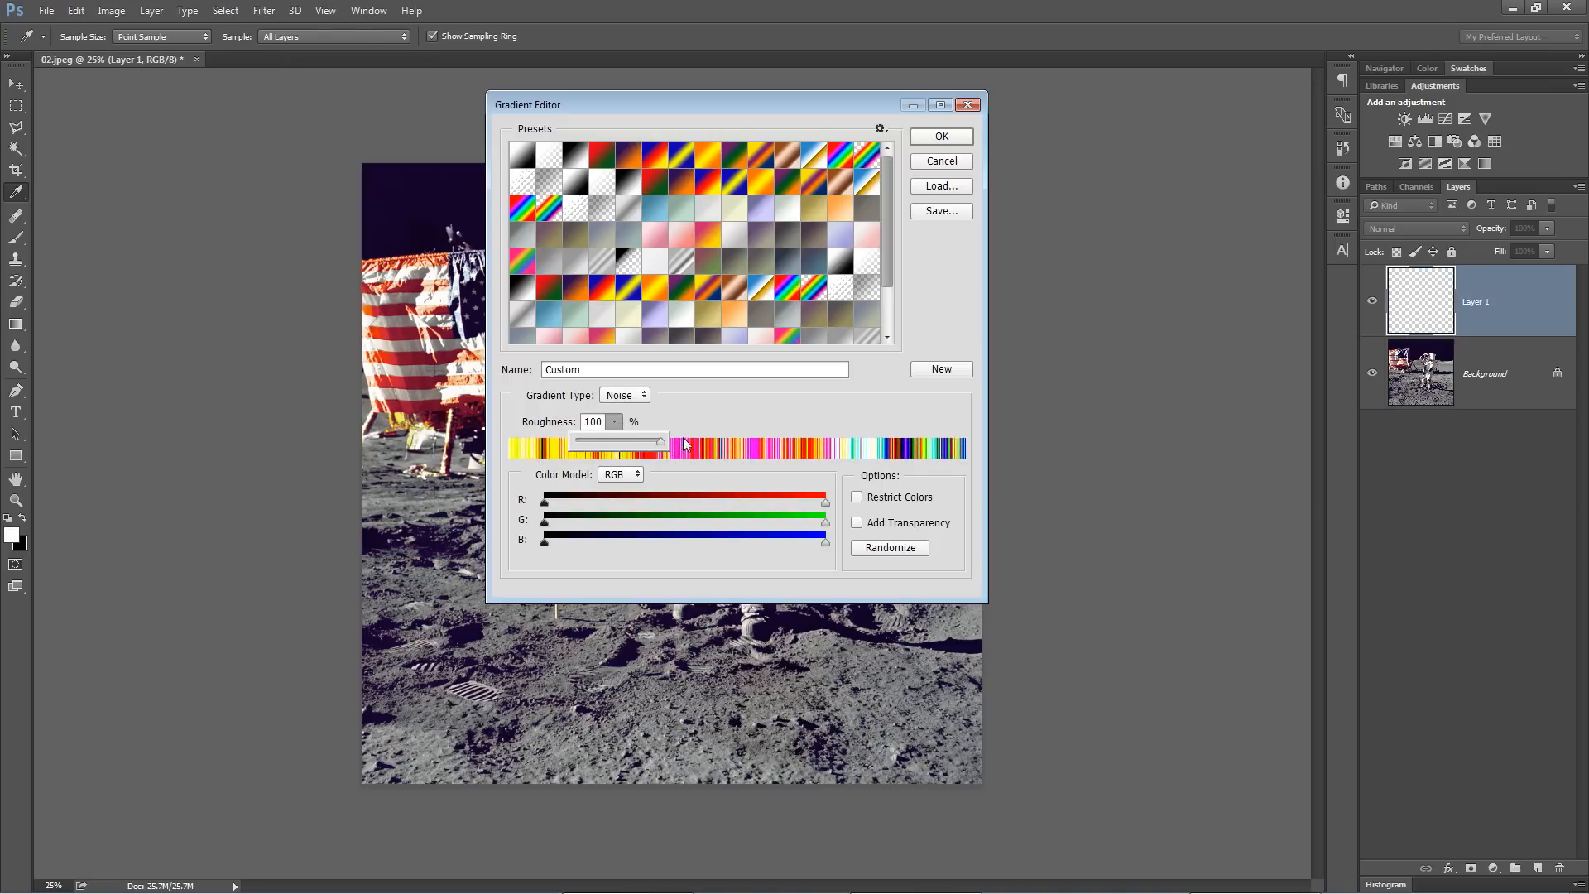
click(615, 421)
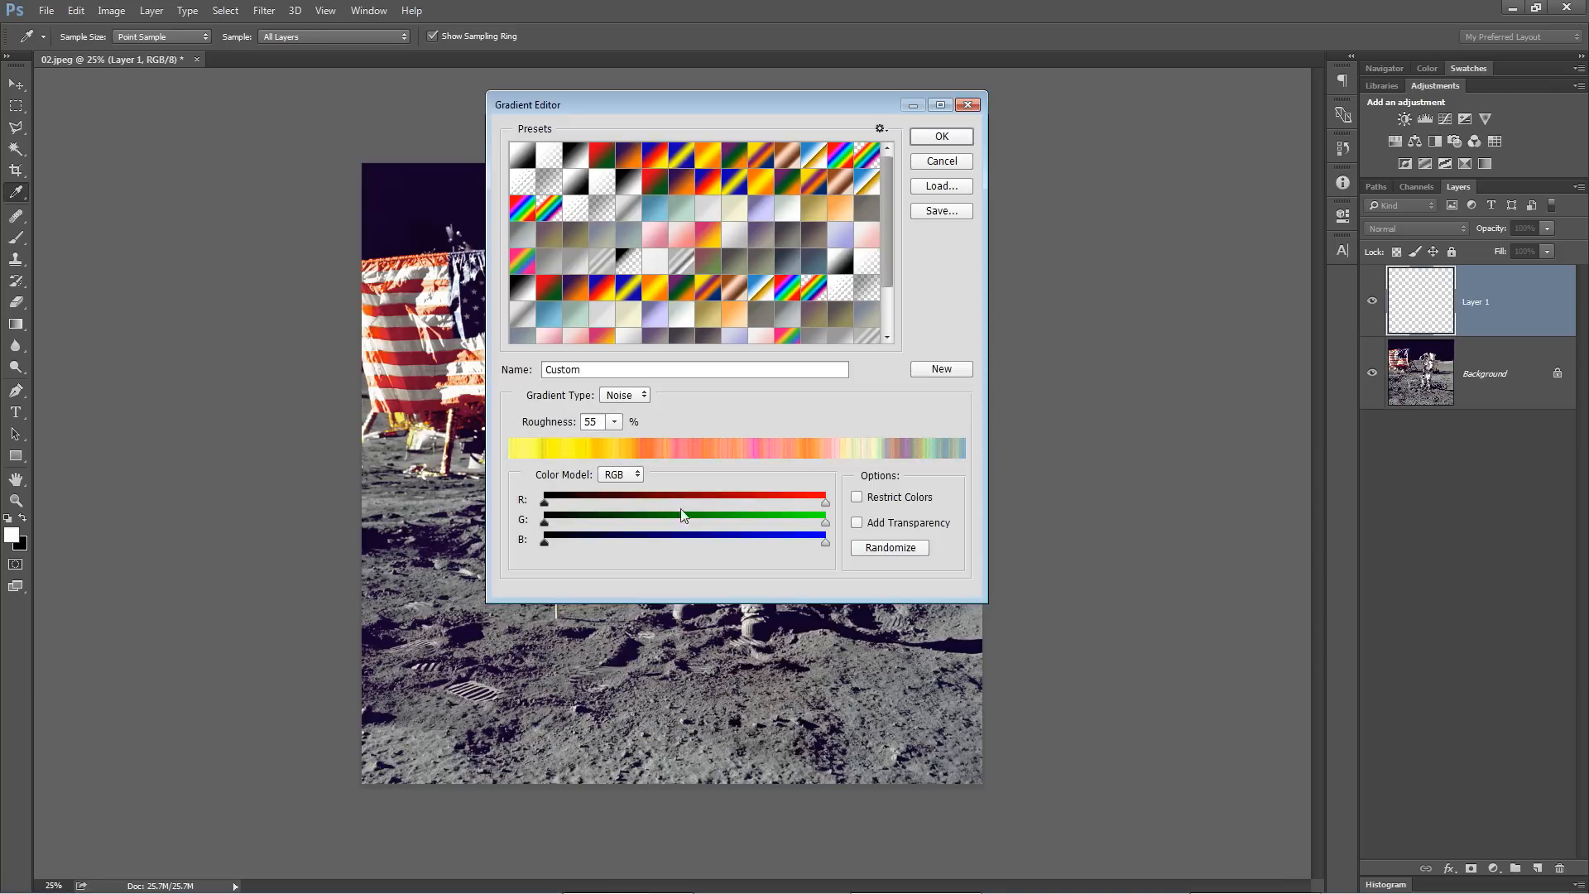
mouse_move(848, 520)
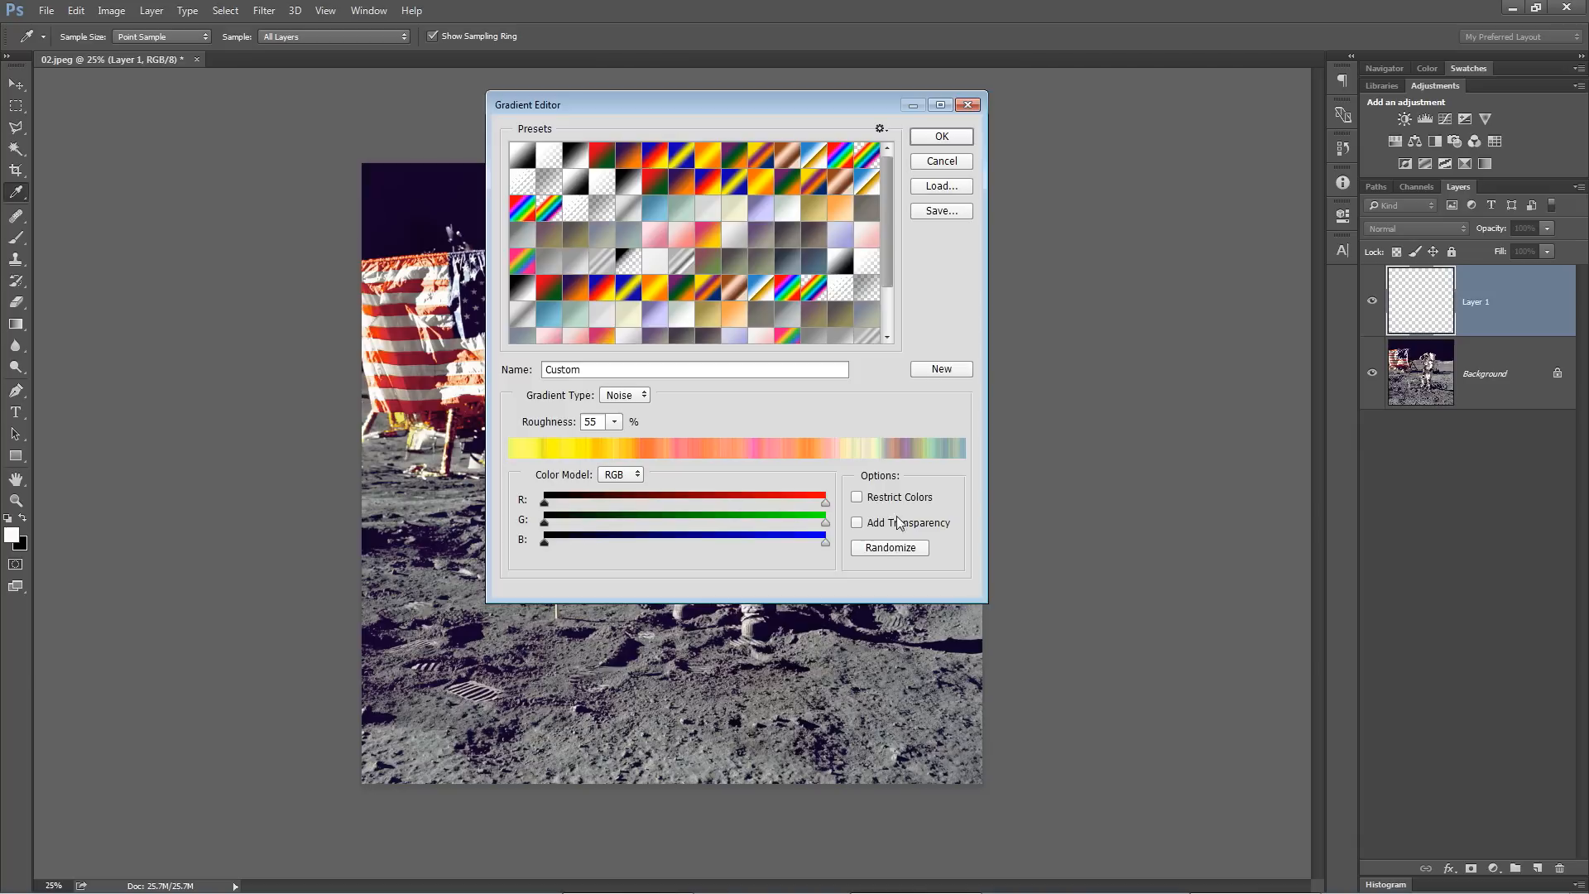
mouse_move(896, 552)
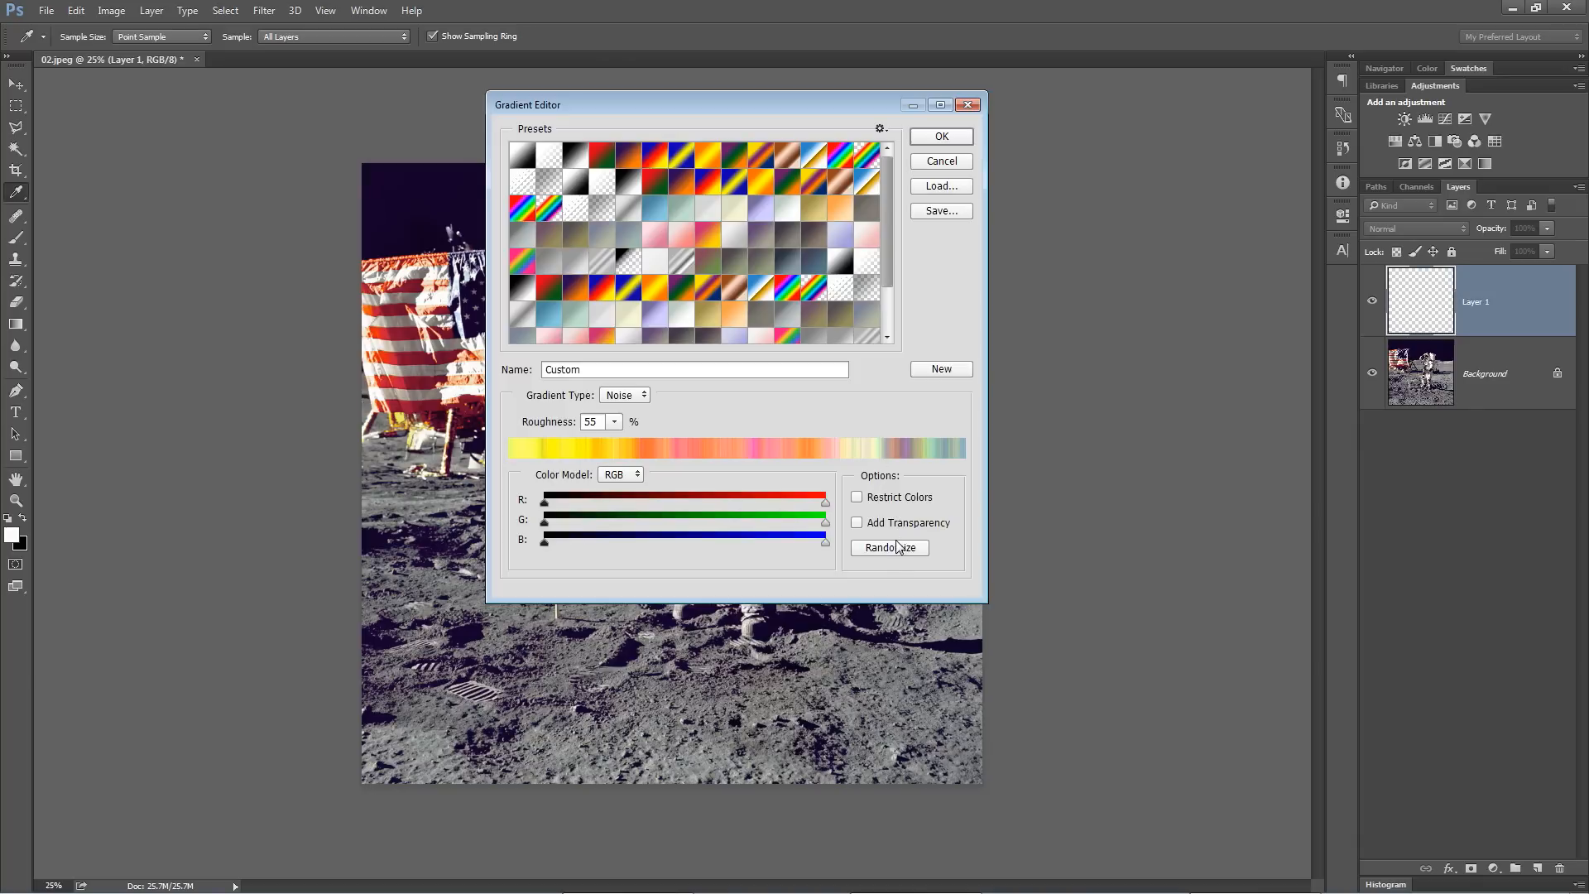
click(889, 547)
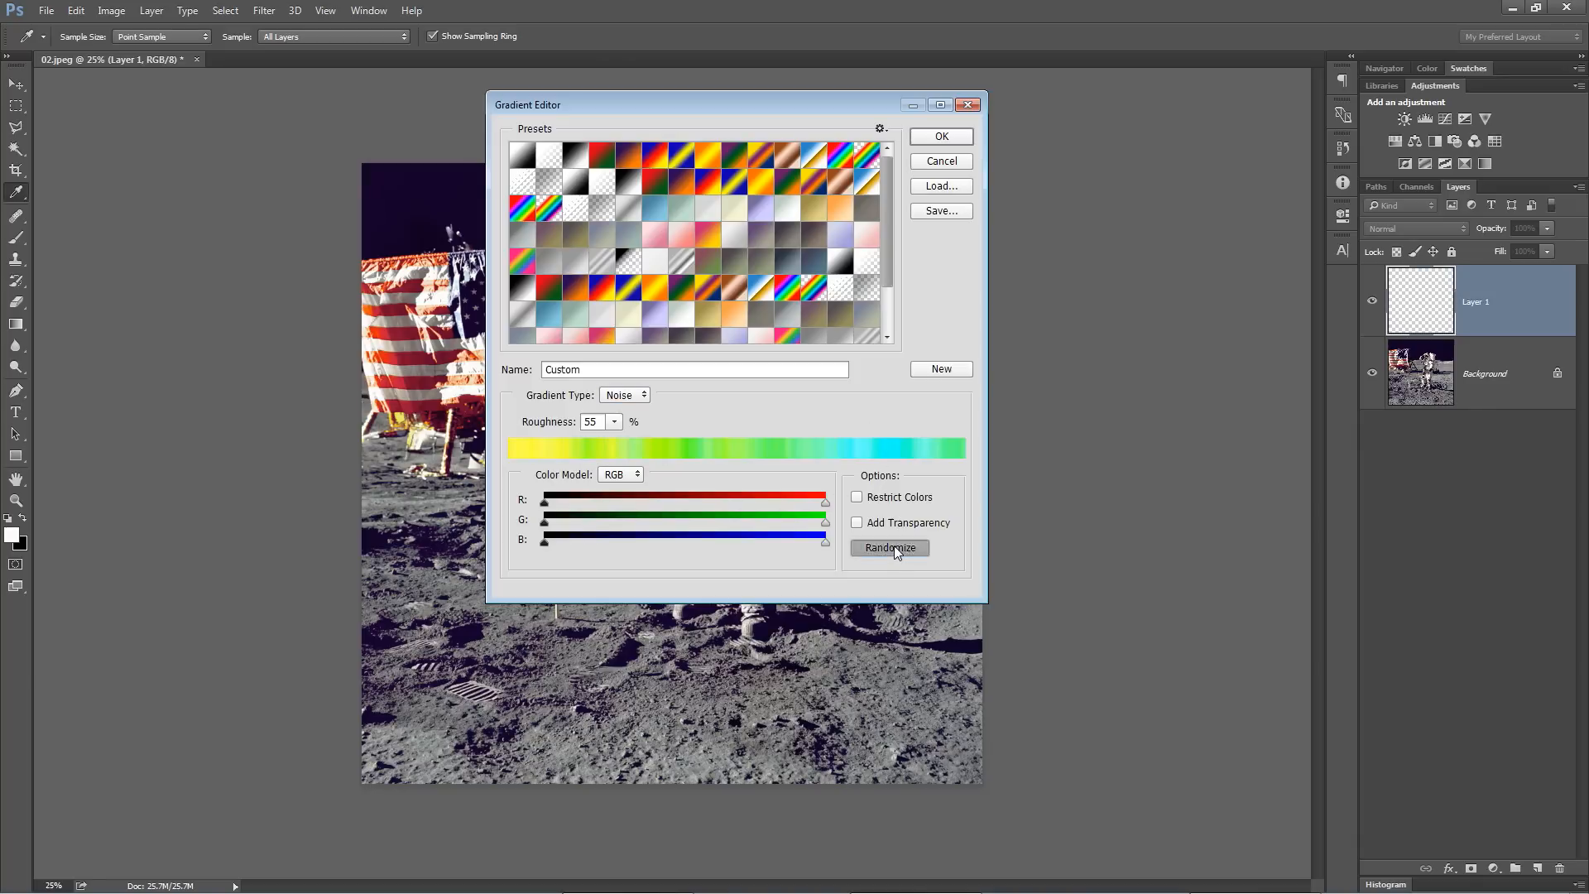
click(890, 547)
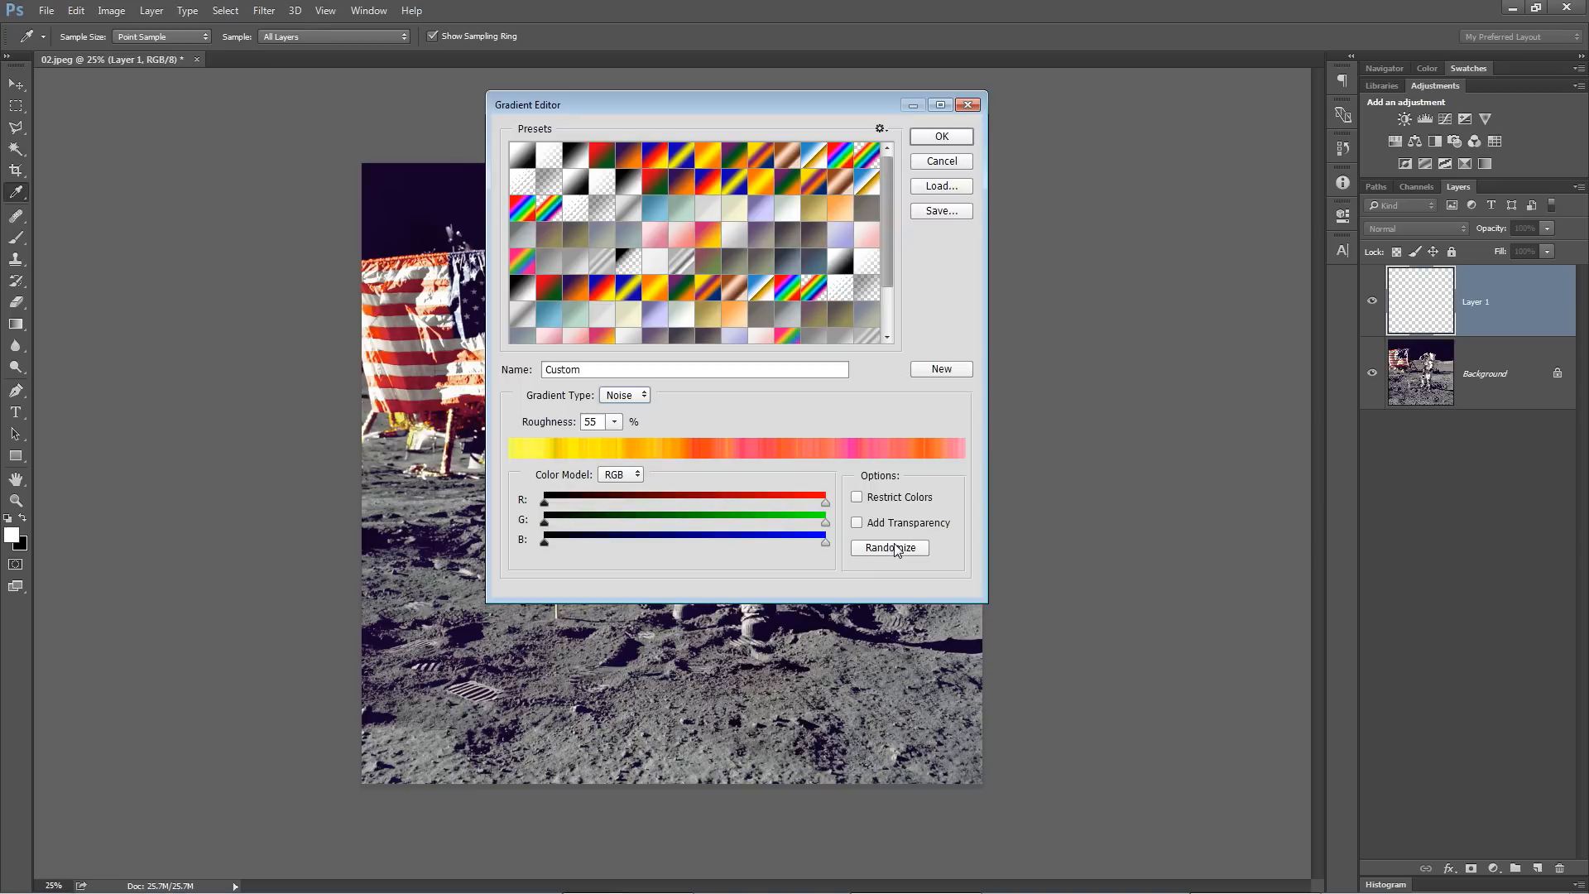
click(938, 136)
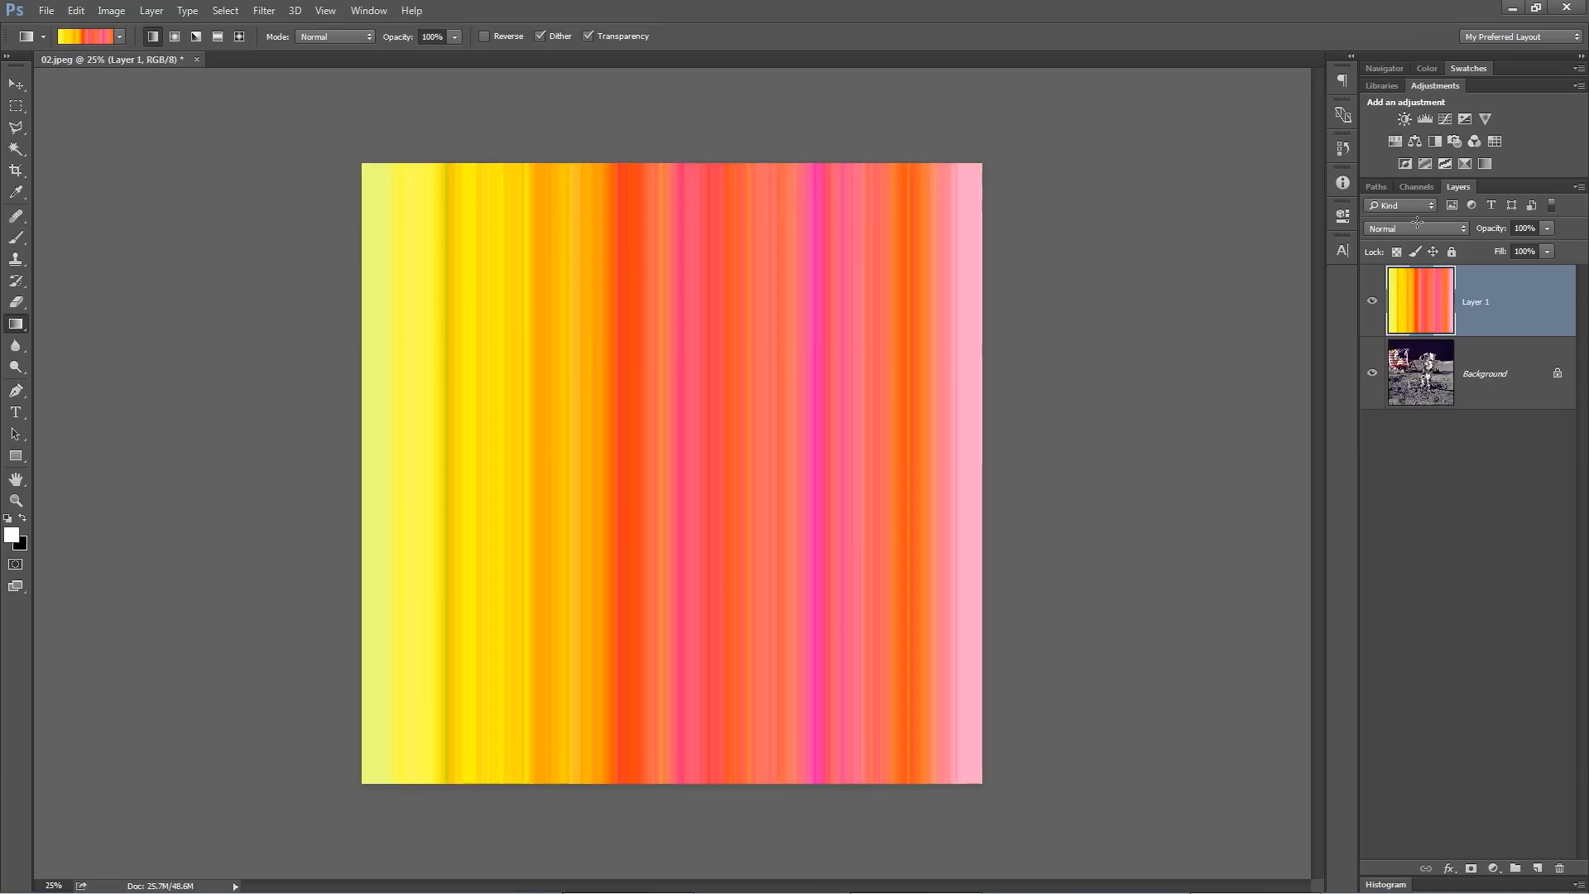
Set Layer 1's blend mode to Color to tint the moon photo
click(1414, 228)
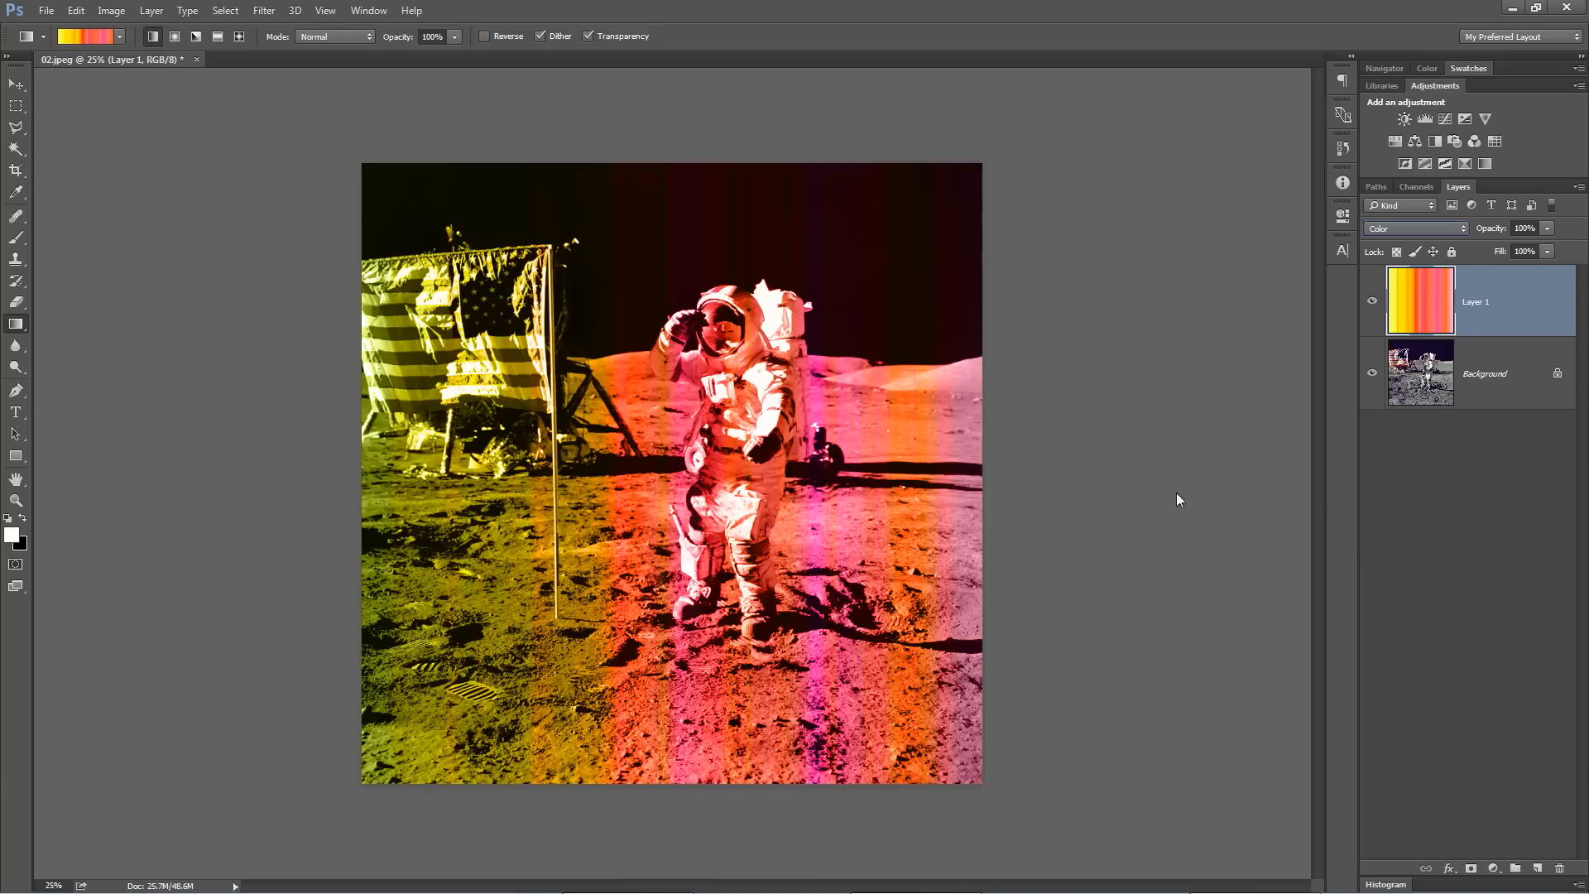